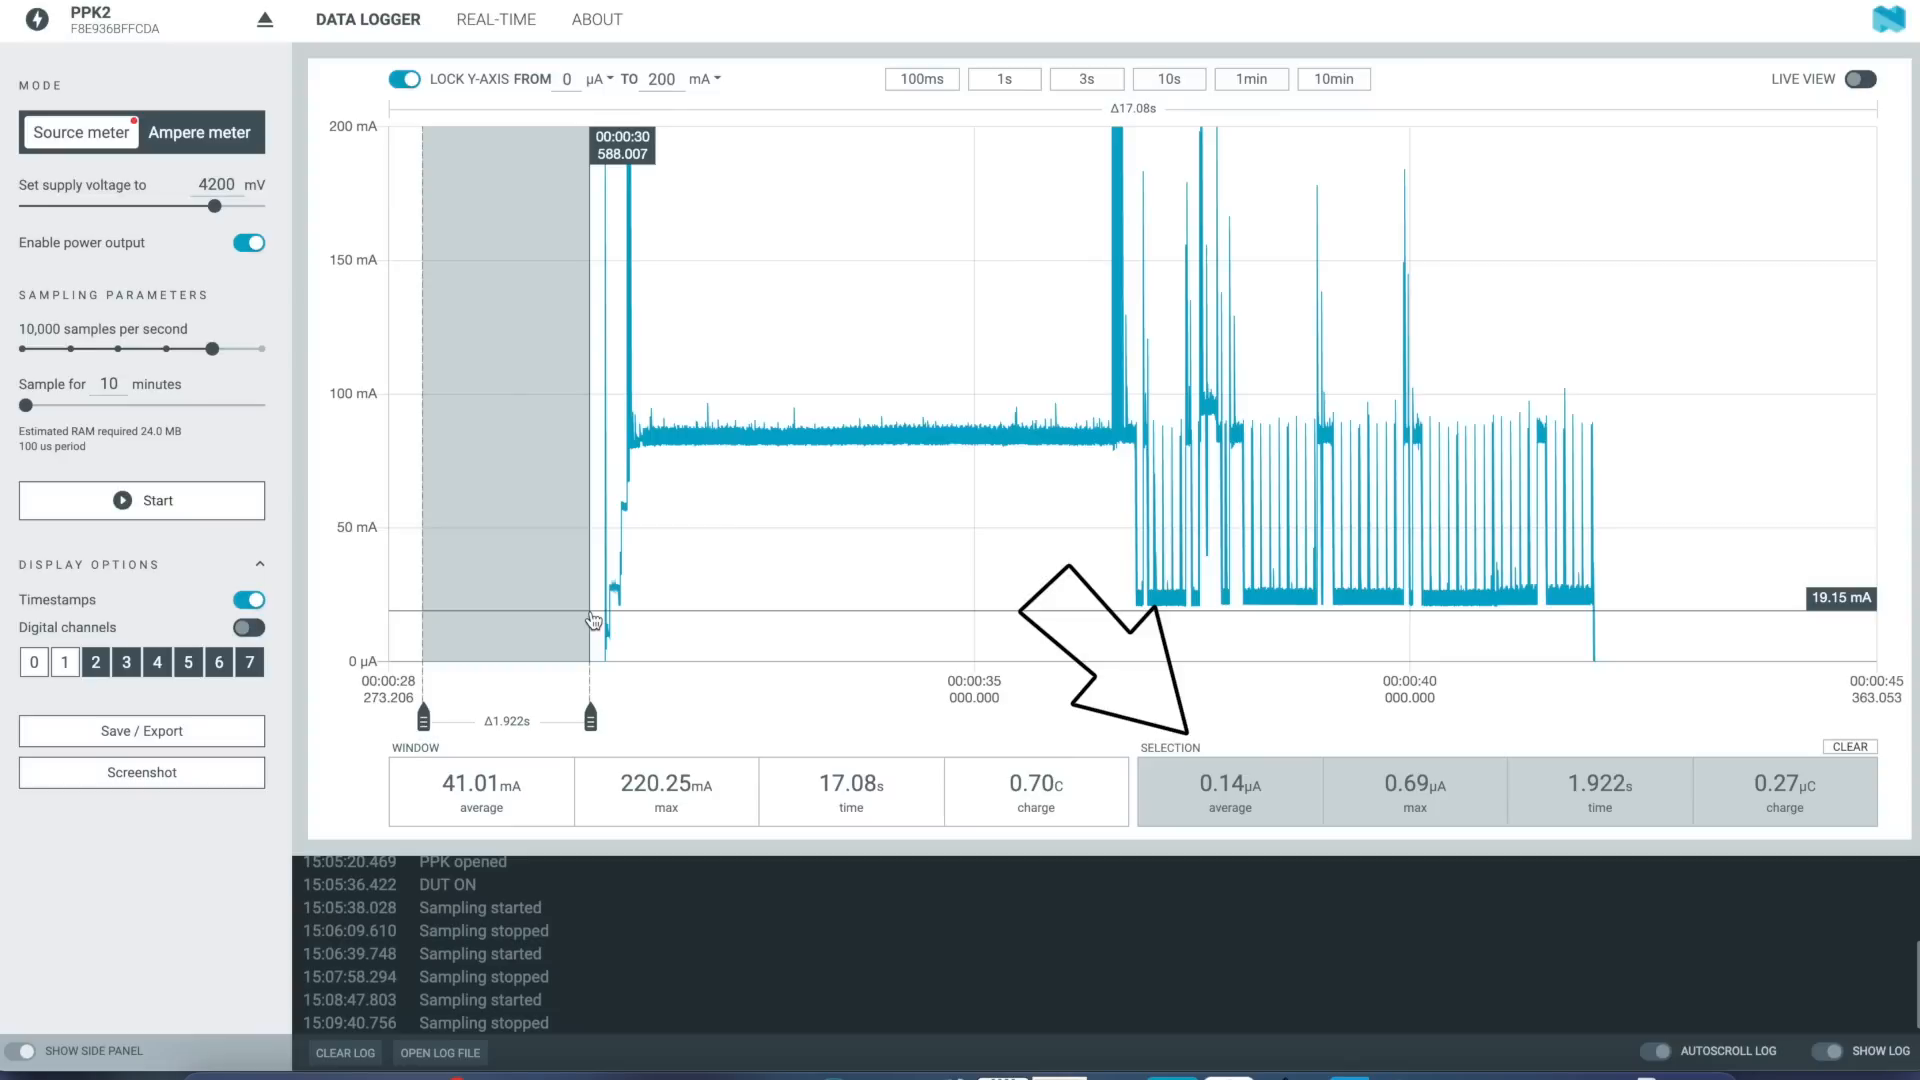
{"action": "mouse_move", "coordinate": [1330, 810]}
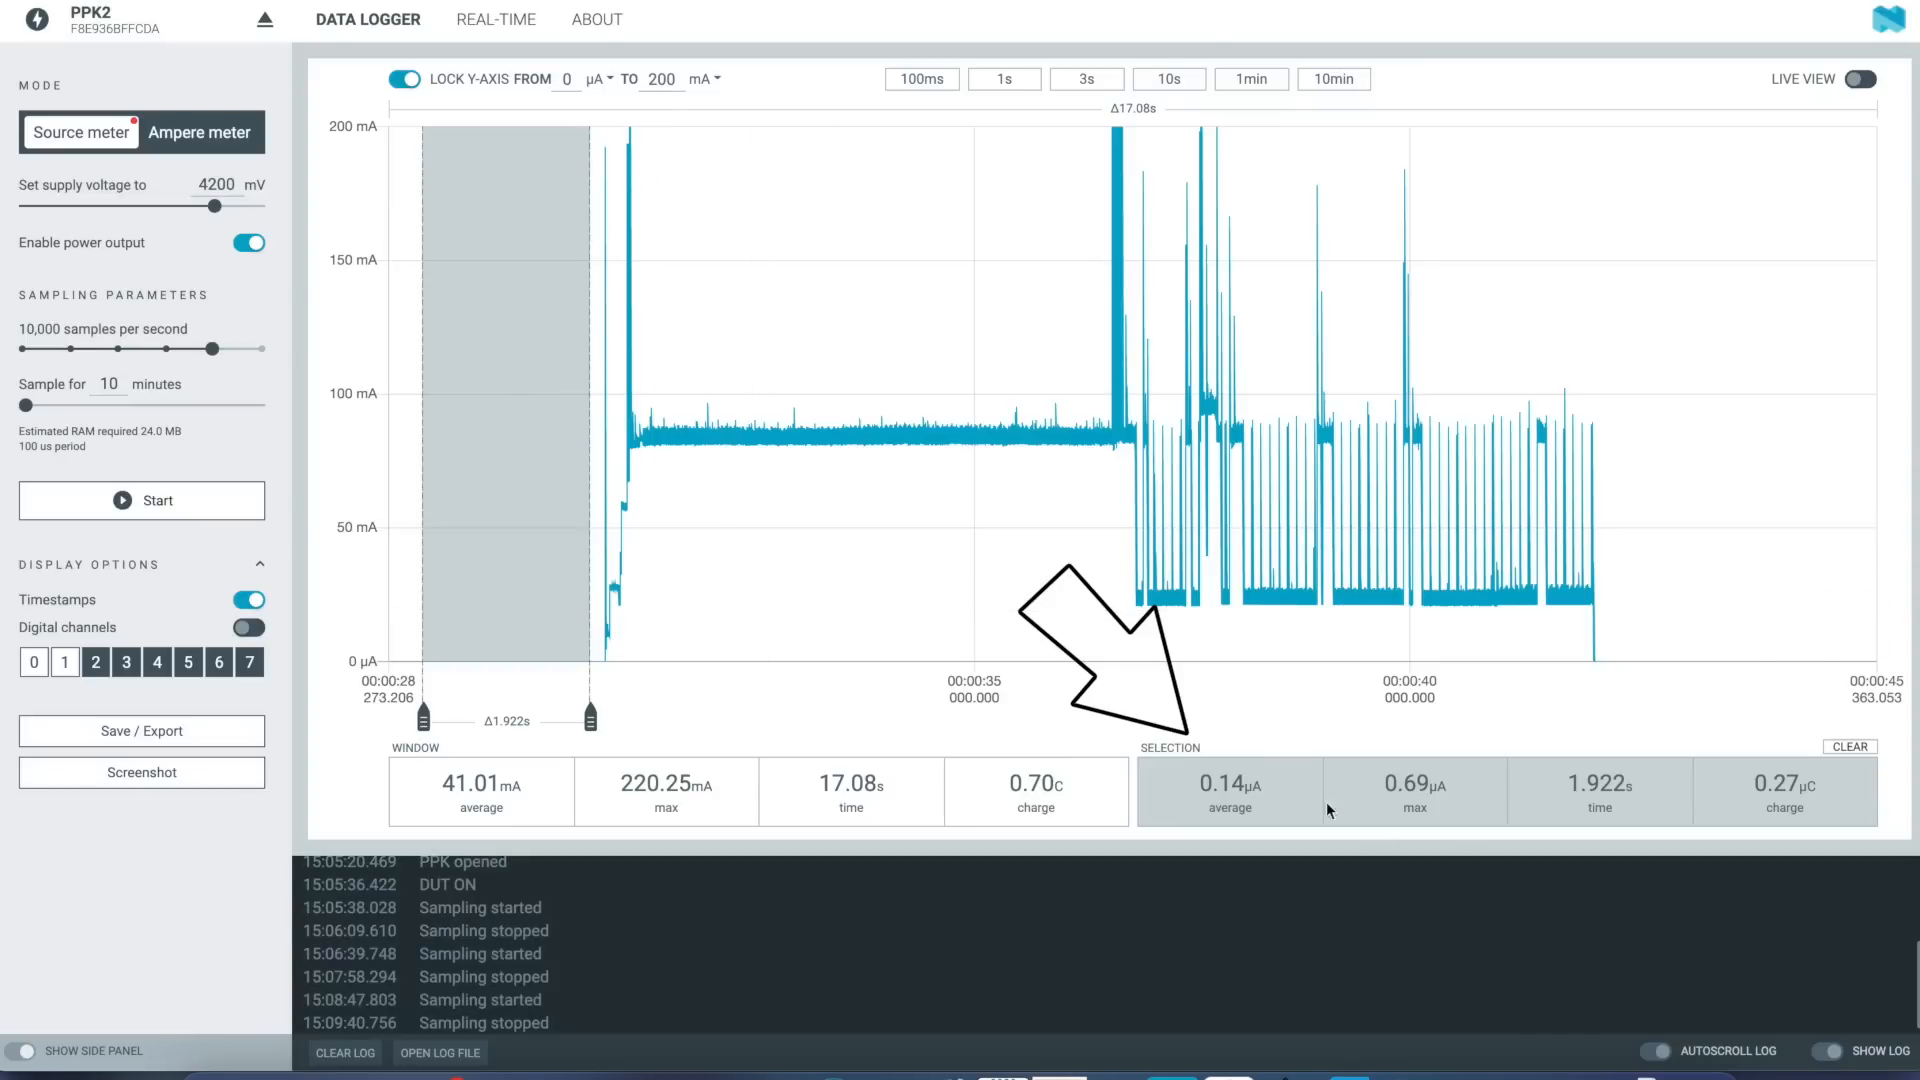
{"action": "mouse_move", "coordinate": [708, 584]}
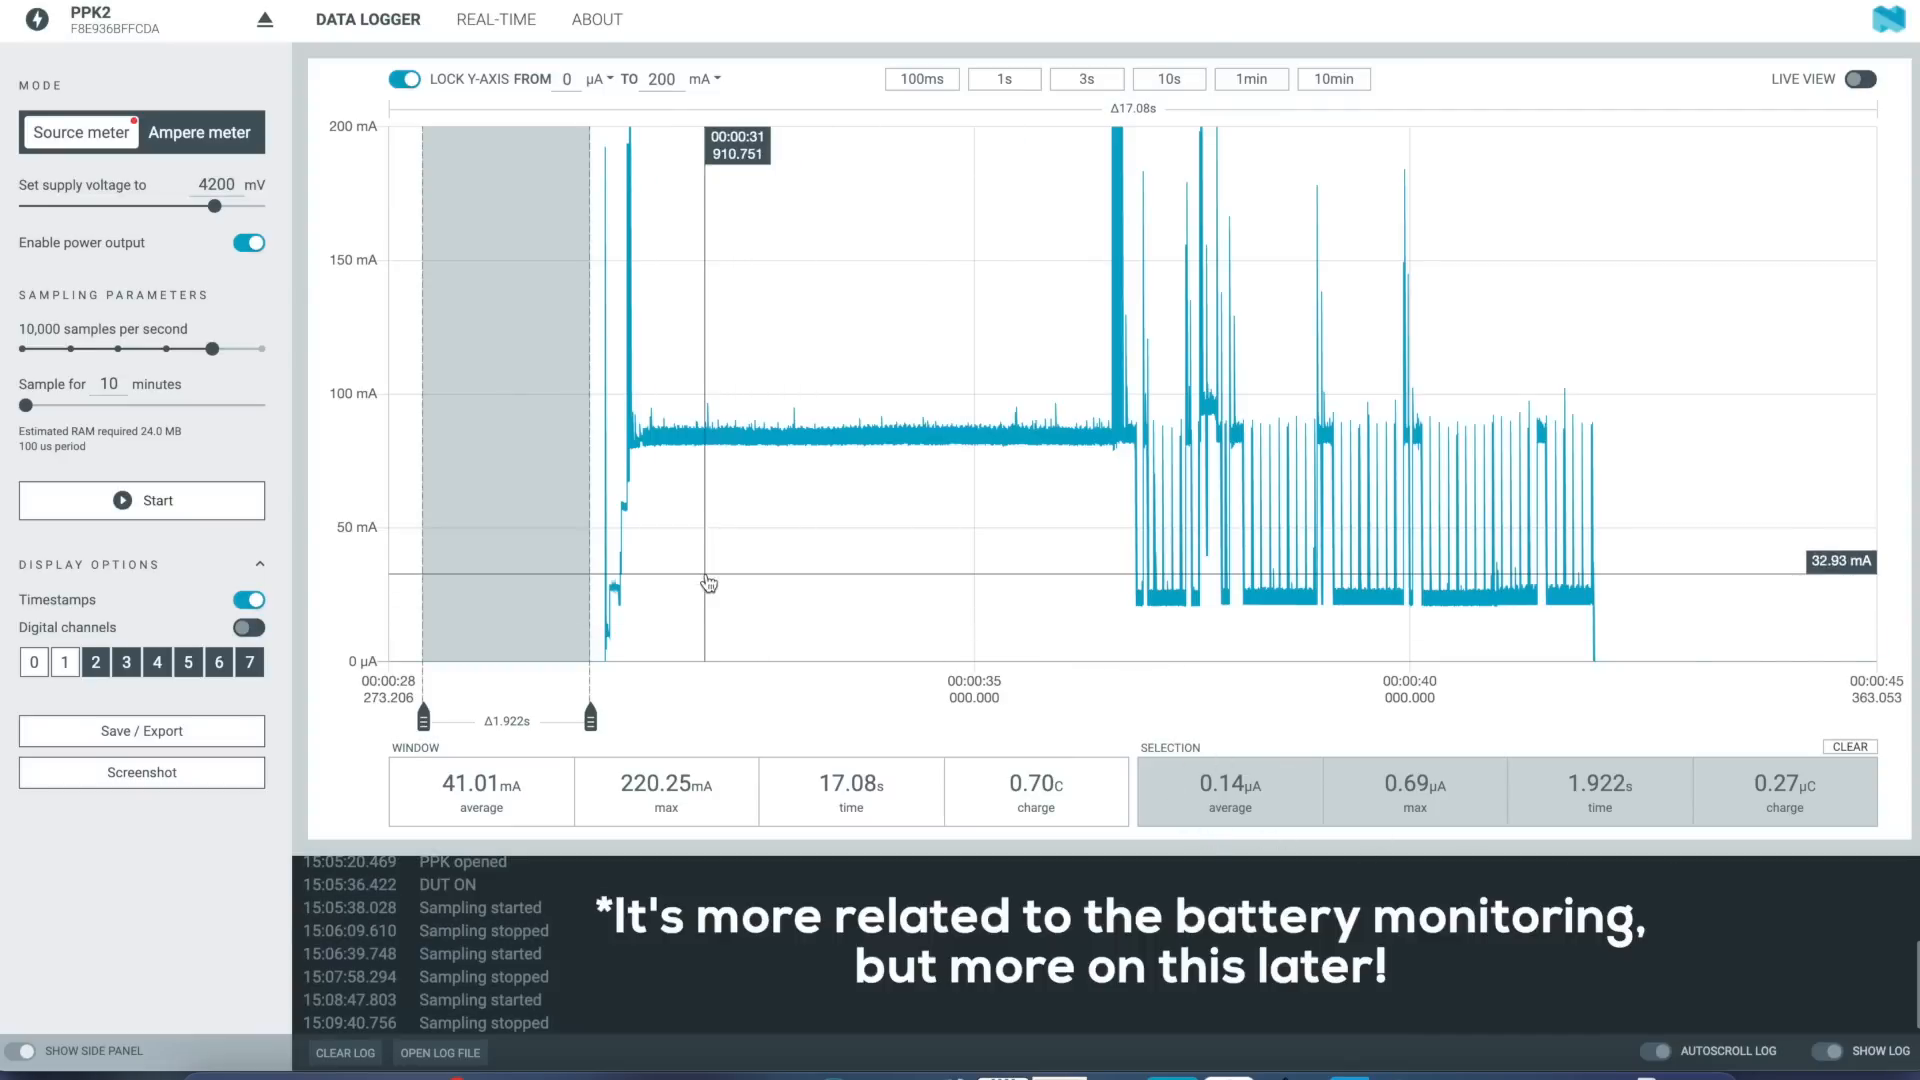
Go to the PCB Instant Quote page and browse down to the CNC | 3D Printing options
{"action": "left_click_drag", "start_coordinate": [591, 580], "coordinate": [1110, 580]}
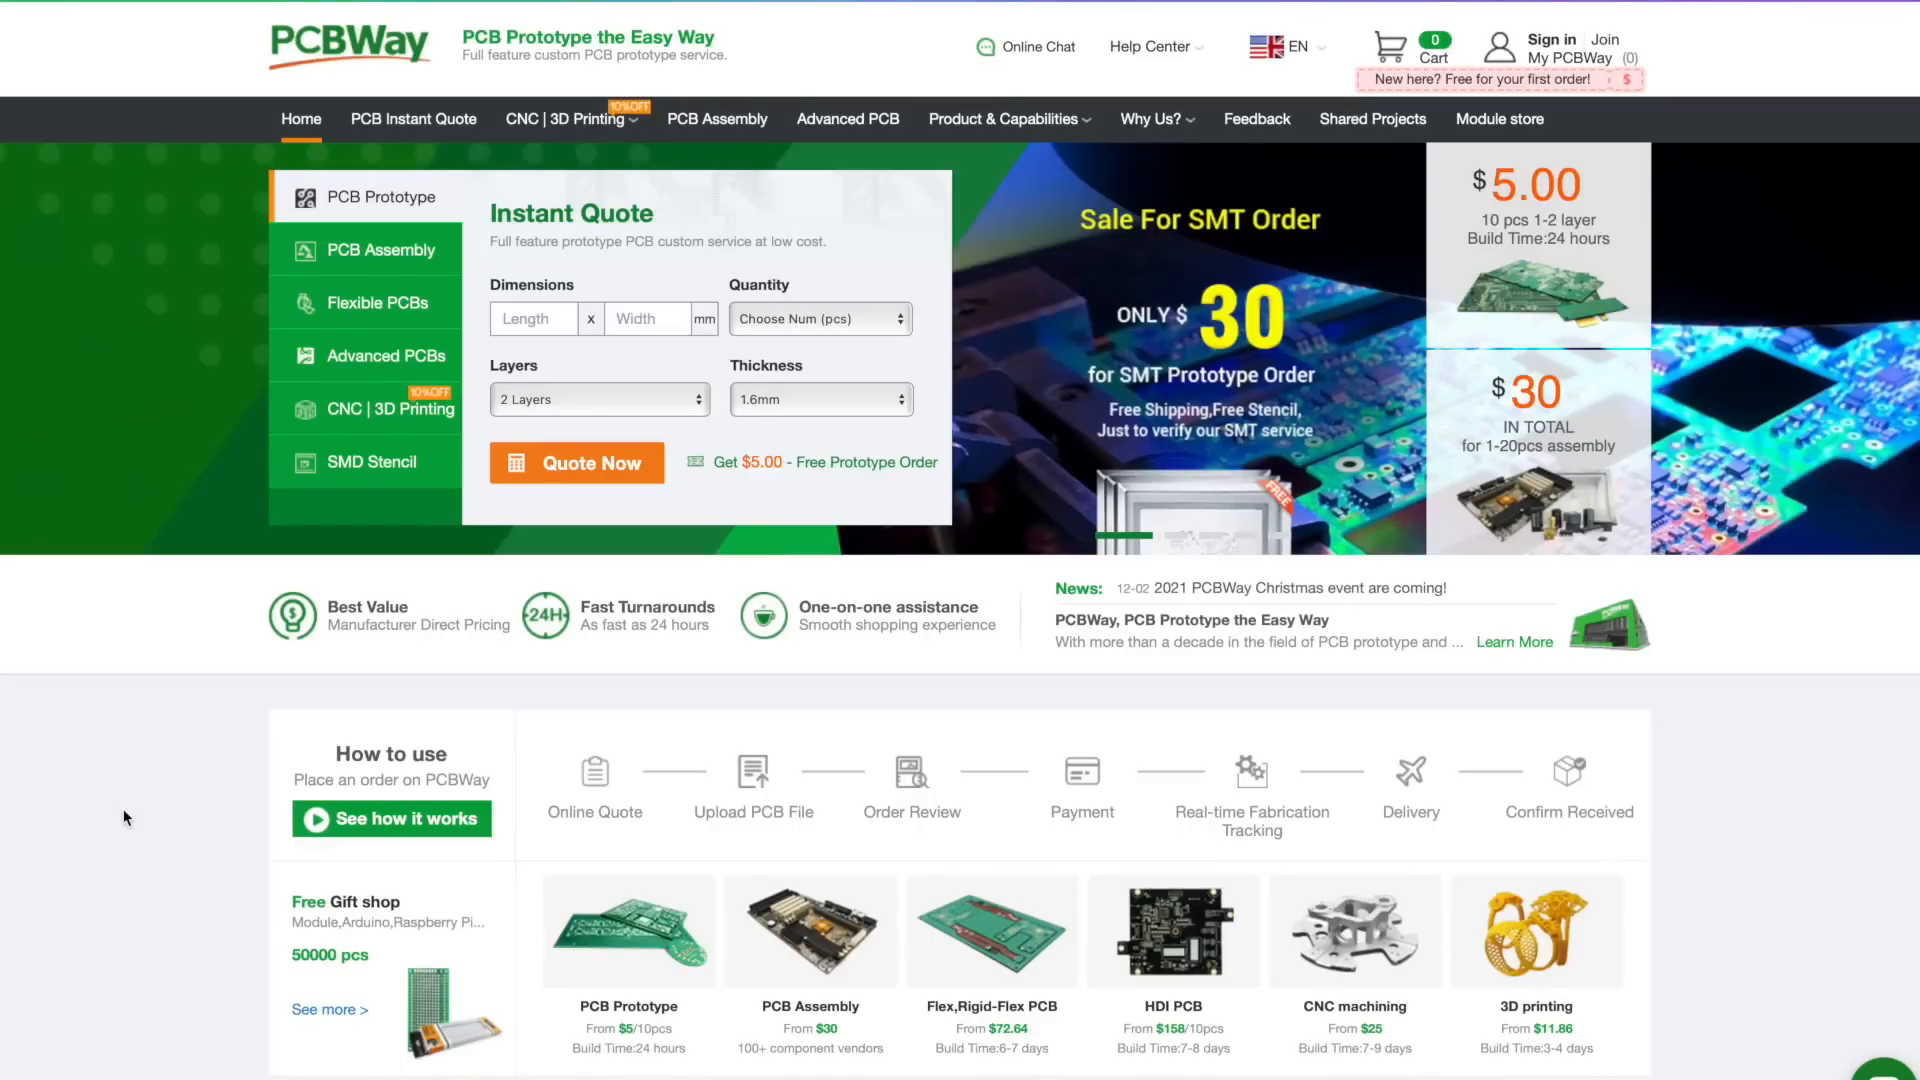
{"action": "left_click", "coordinate": [411, 120]}
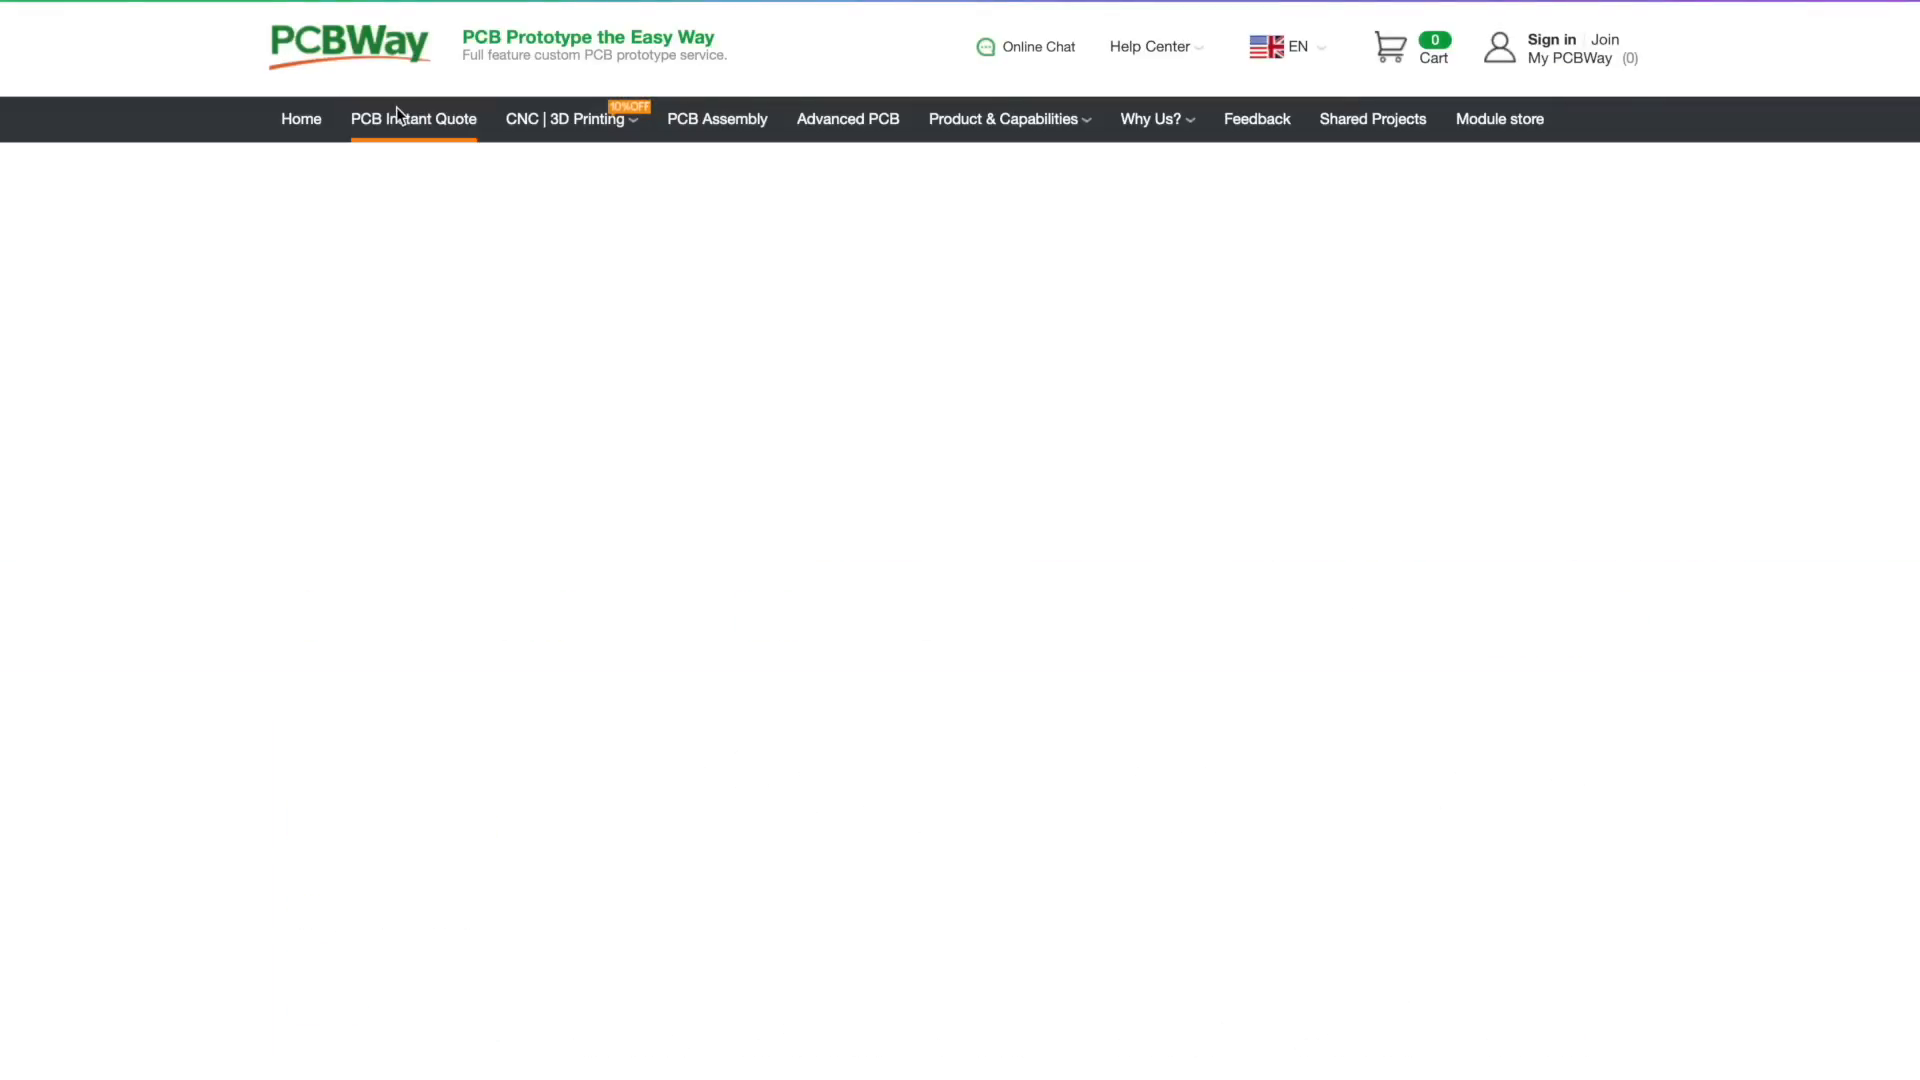
{"action": "left_click", "coordinate": [414, 120]}
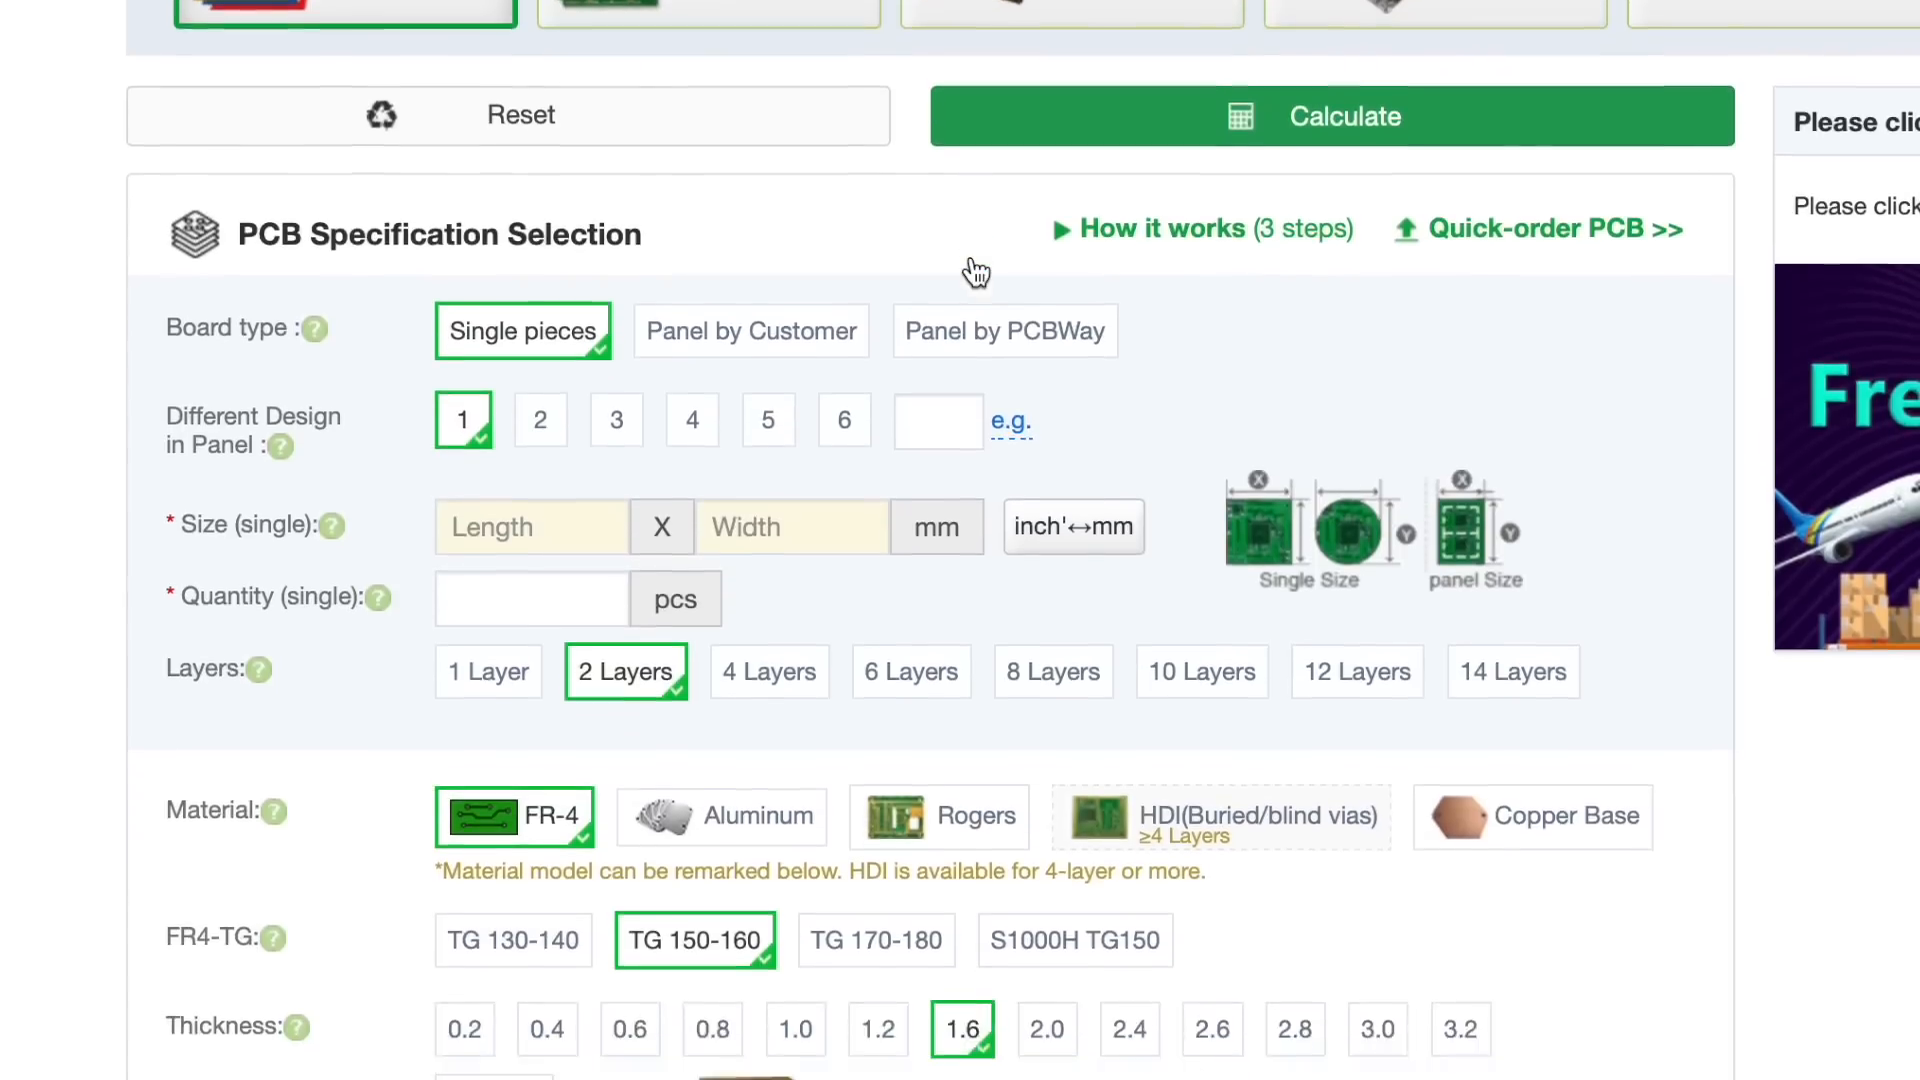
{"action": "scroll", "scroll_direction": "down", "scroll_amount": 3}
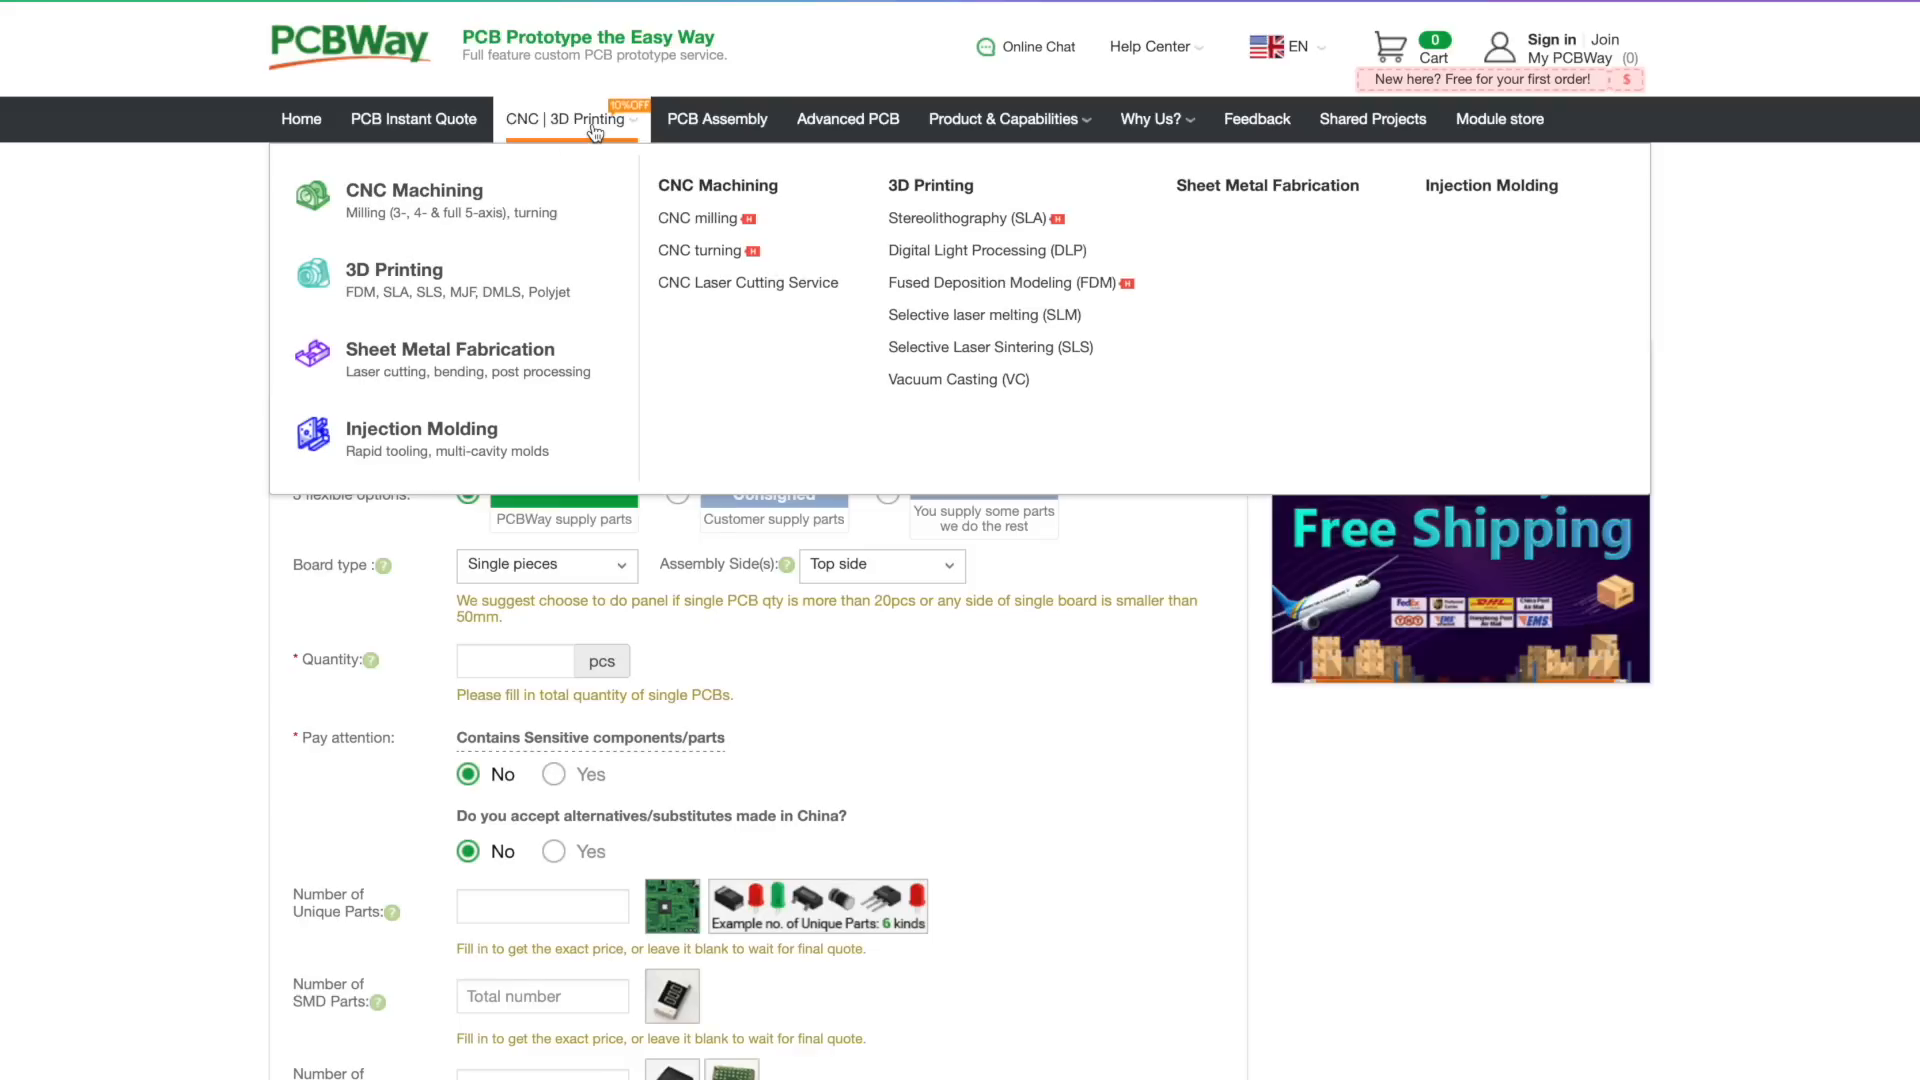
{"action": "mouse_move", "coordinate": [428, 284]}
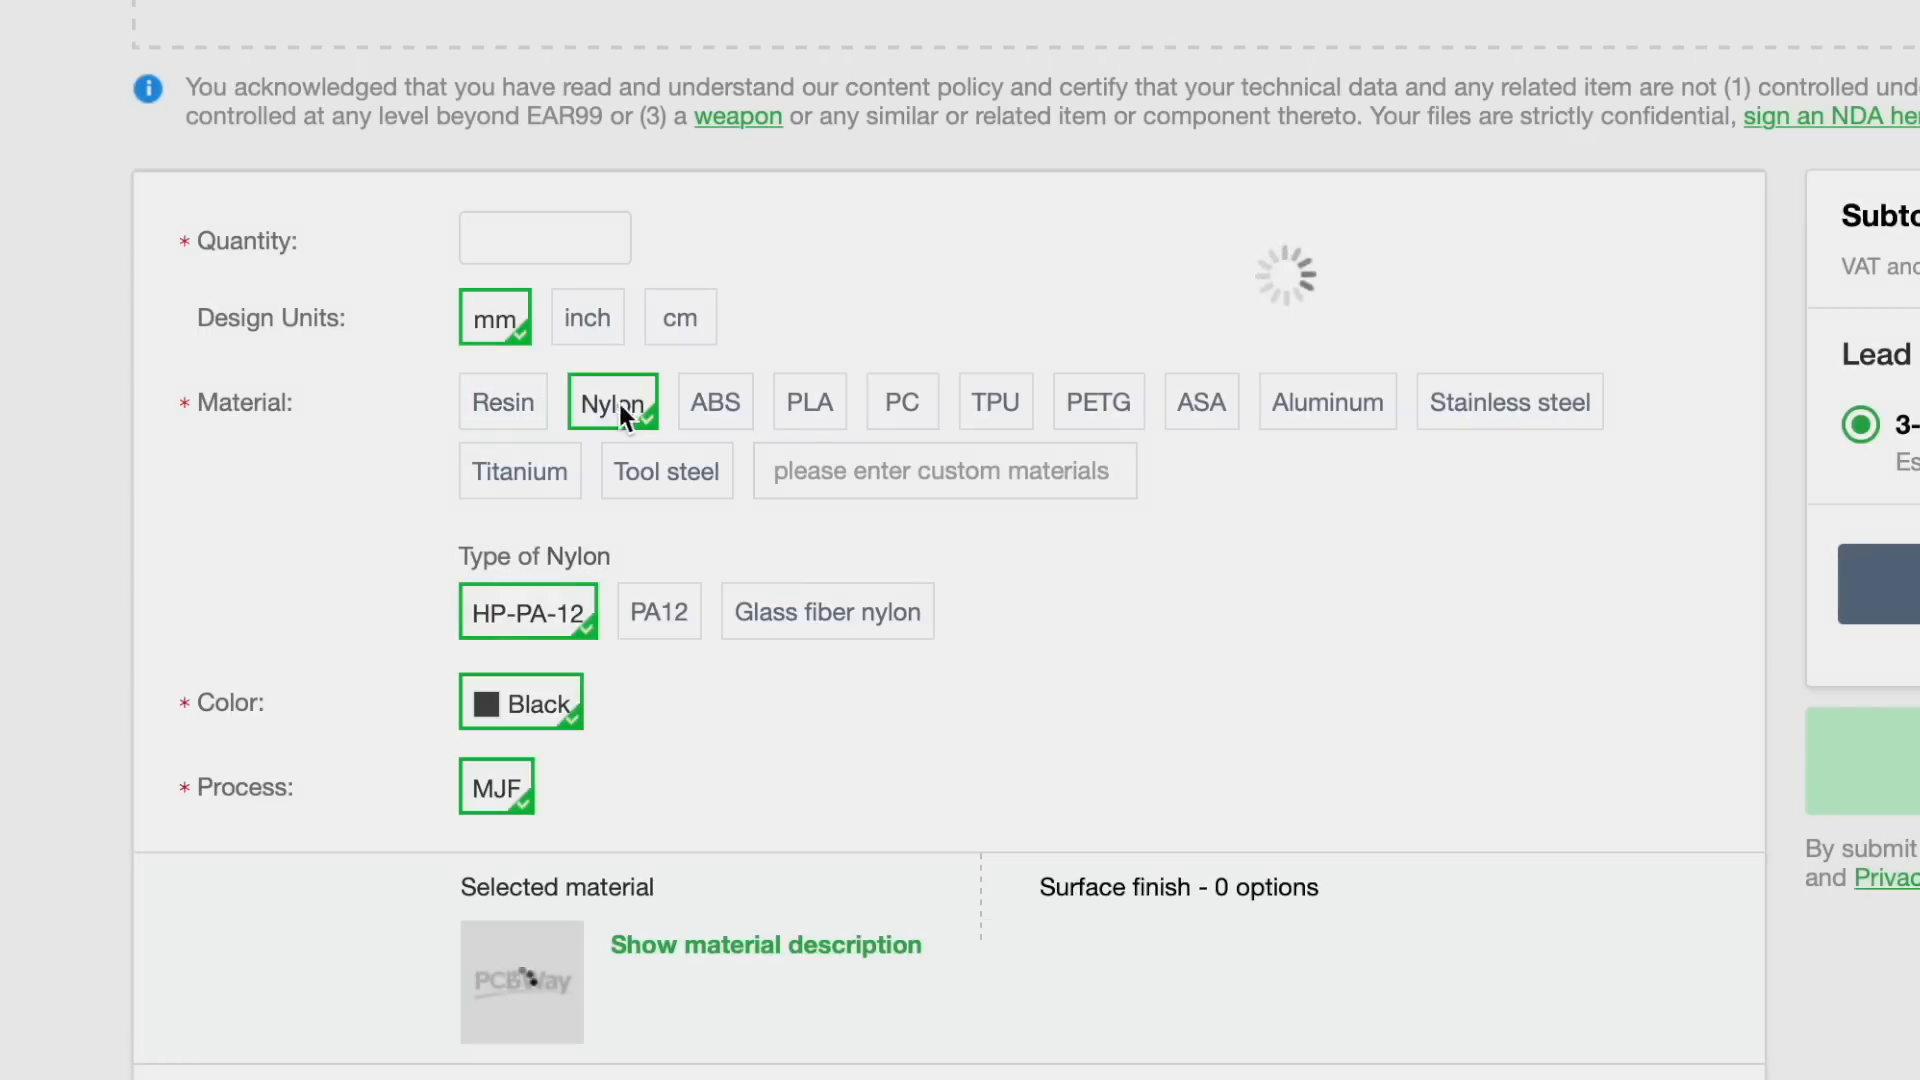
Try PLA, Aluminum and Tool steel as the 3D print material in the quote form
{"action": "left_click", "coordinate": [808, 402]}
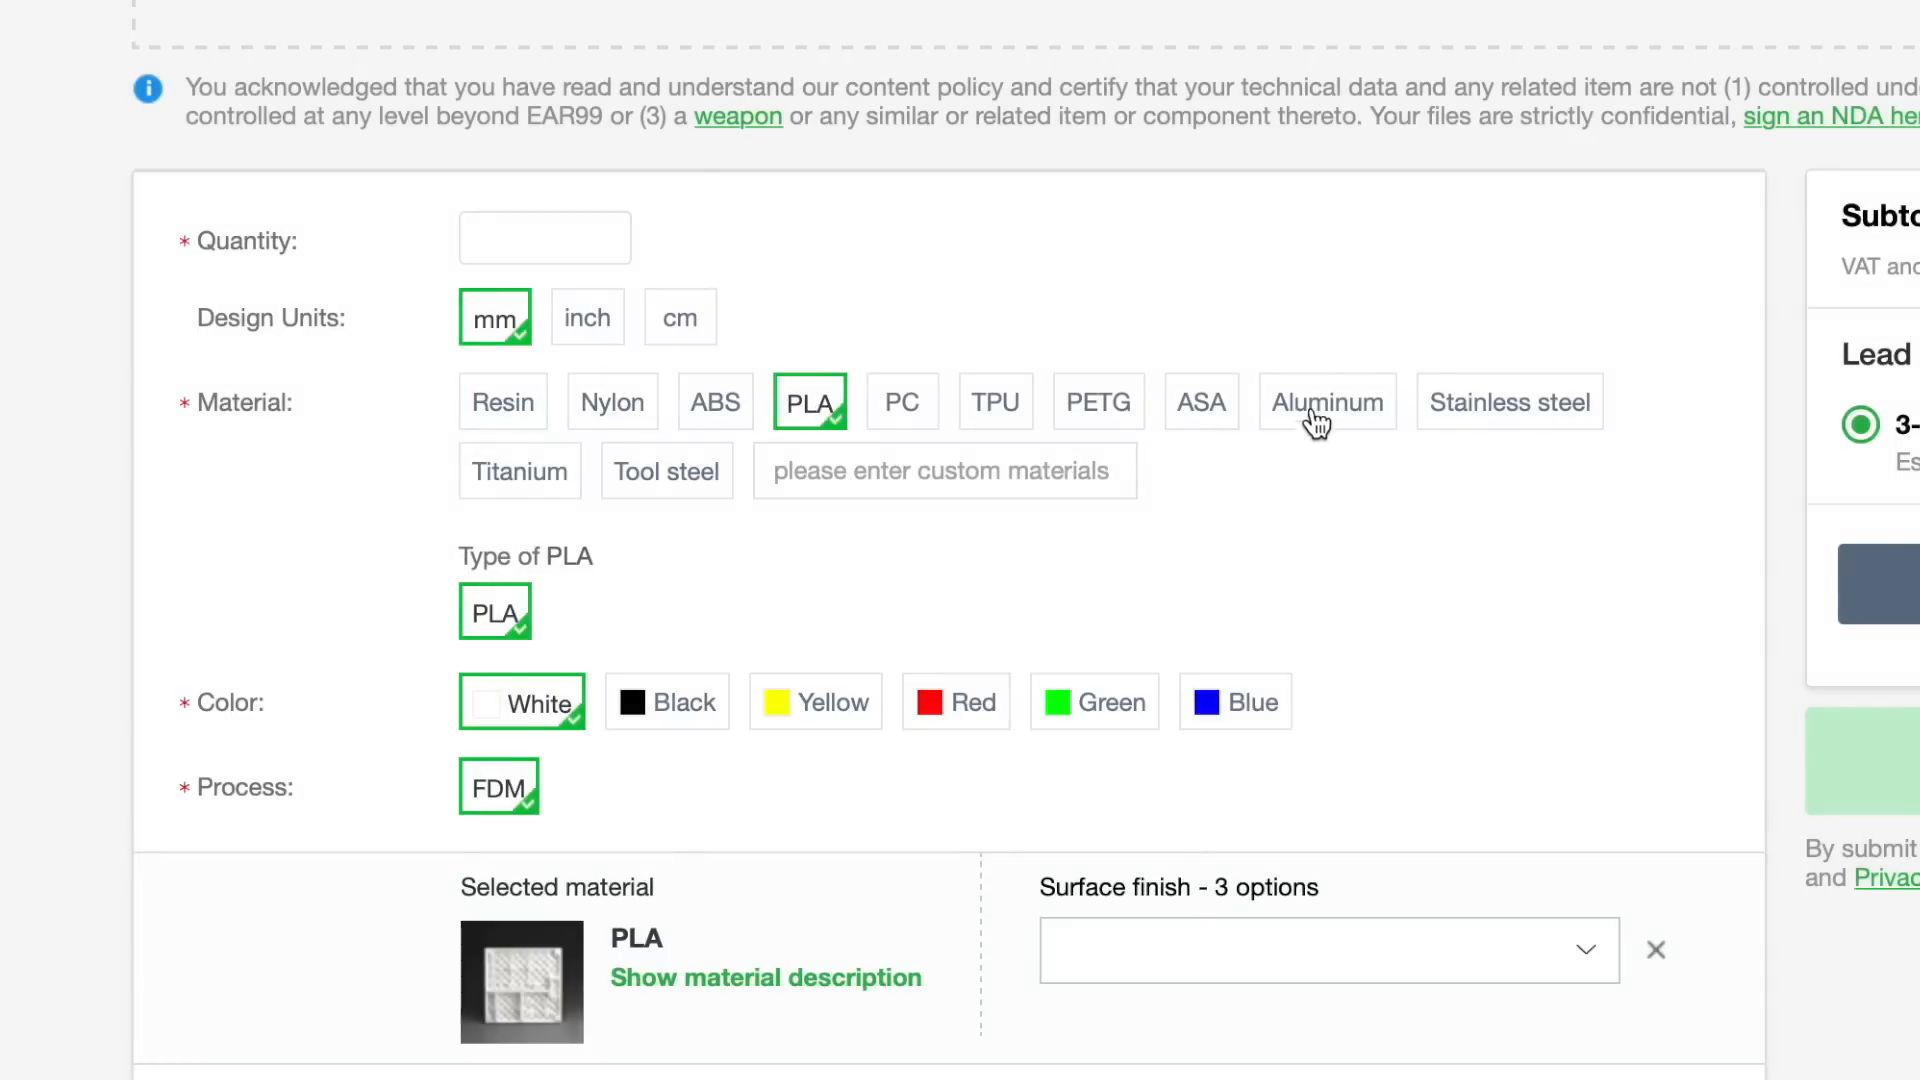
{"action": "left_click", "coordinate": [1328, 402]}
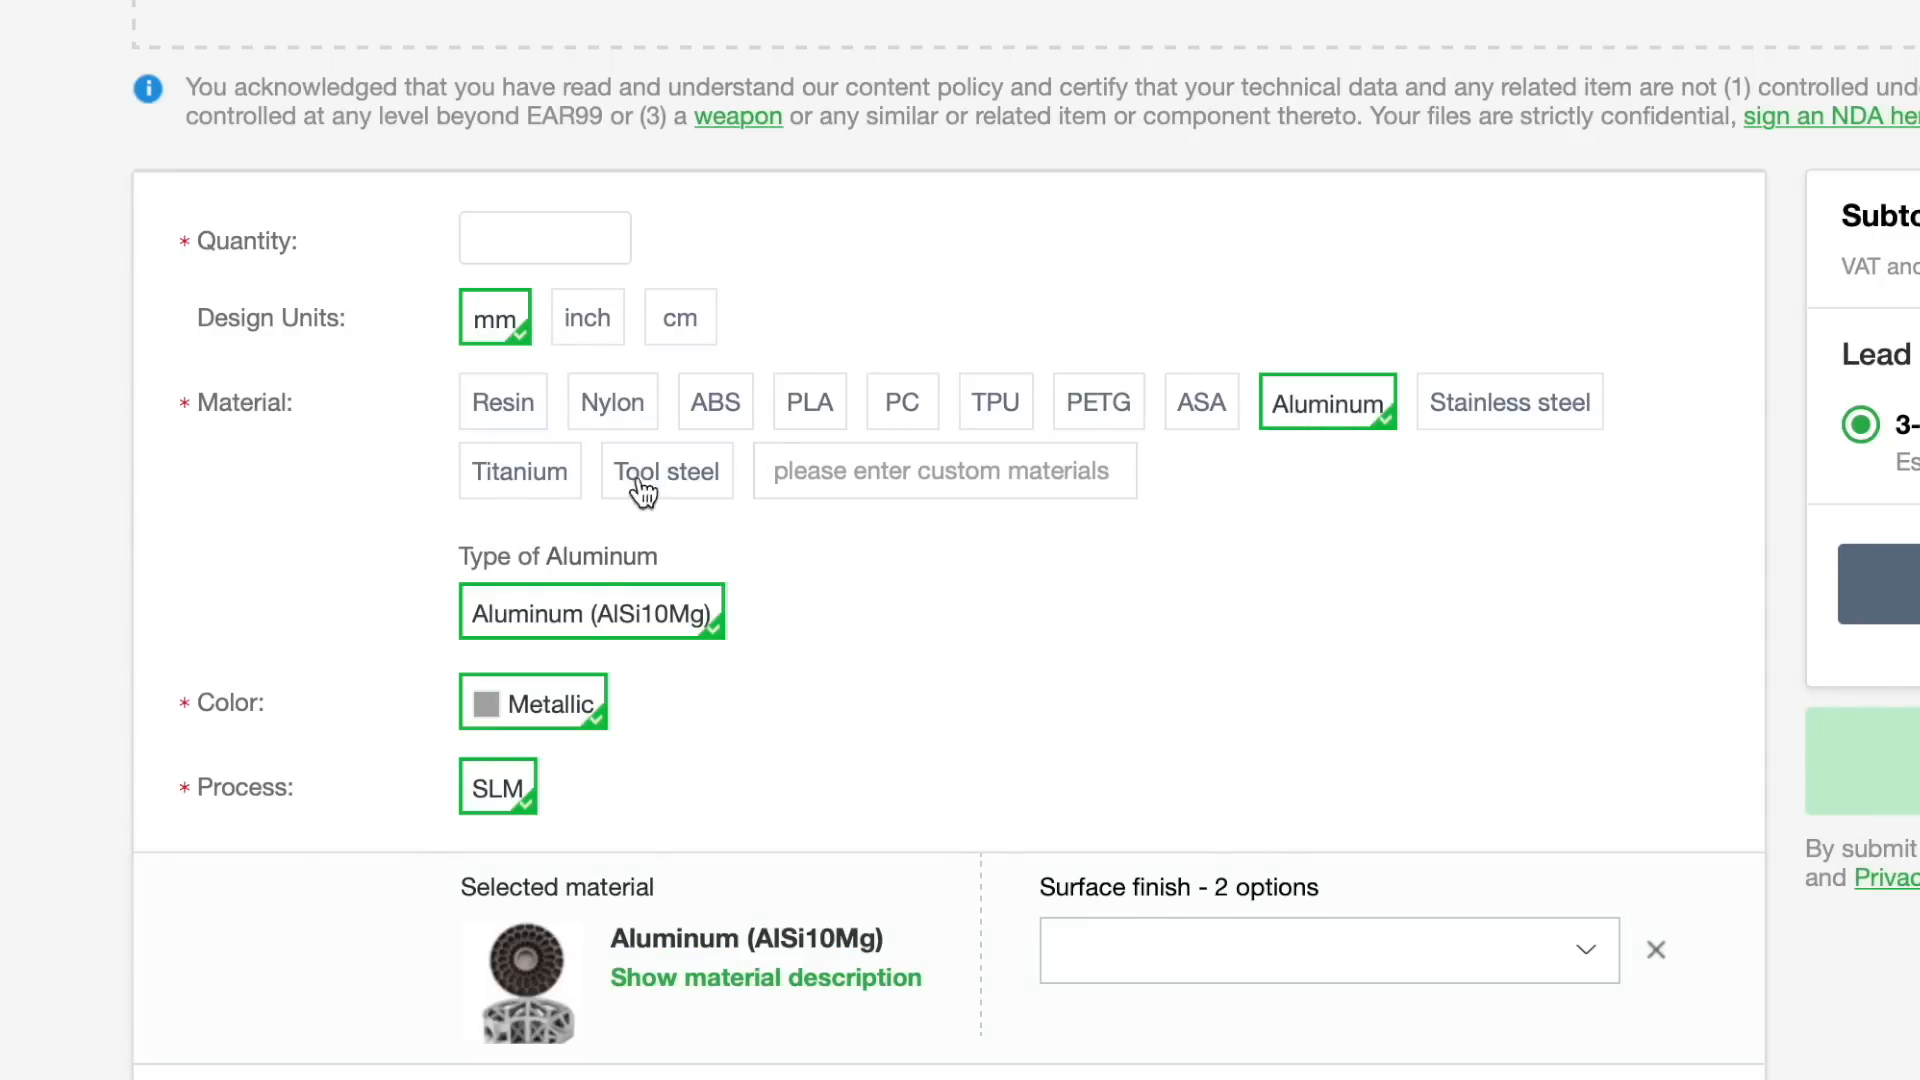
{"action": "left_click", "coordinate": [518, 470]}
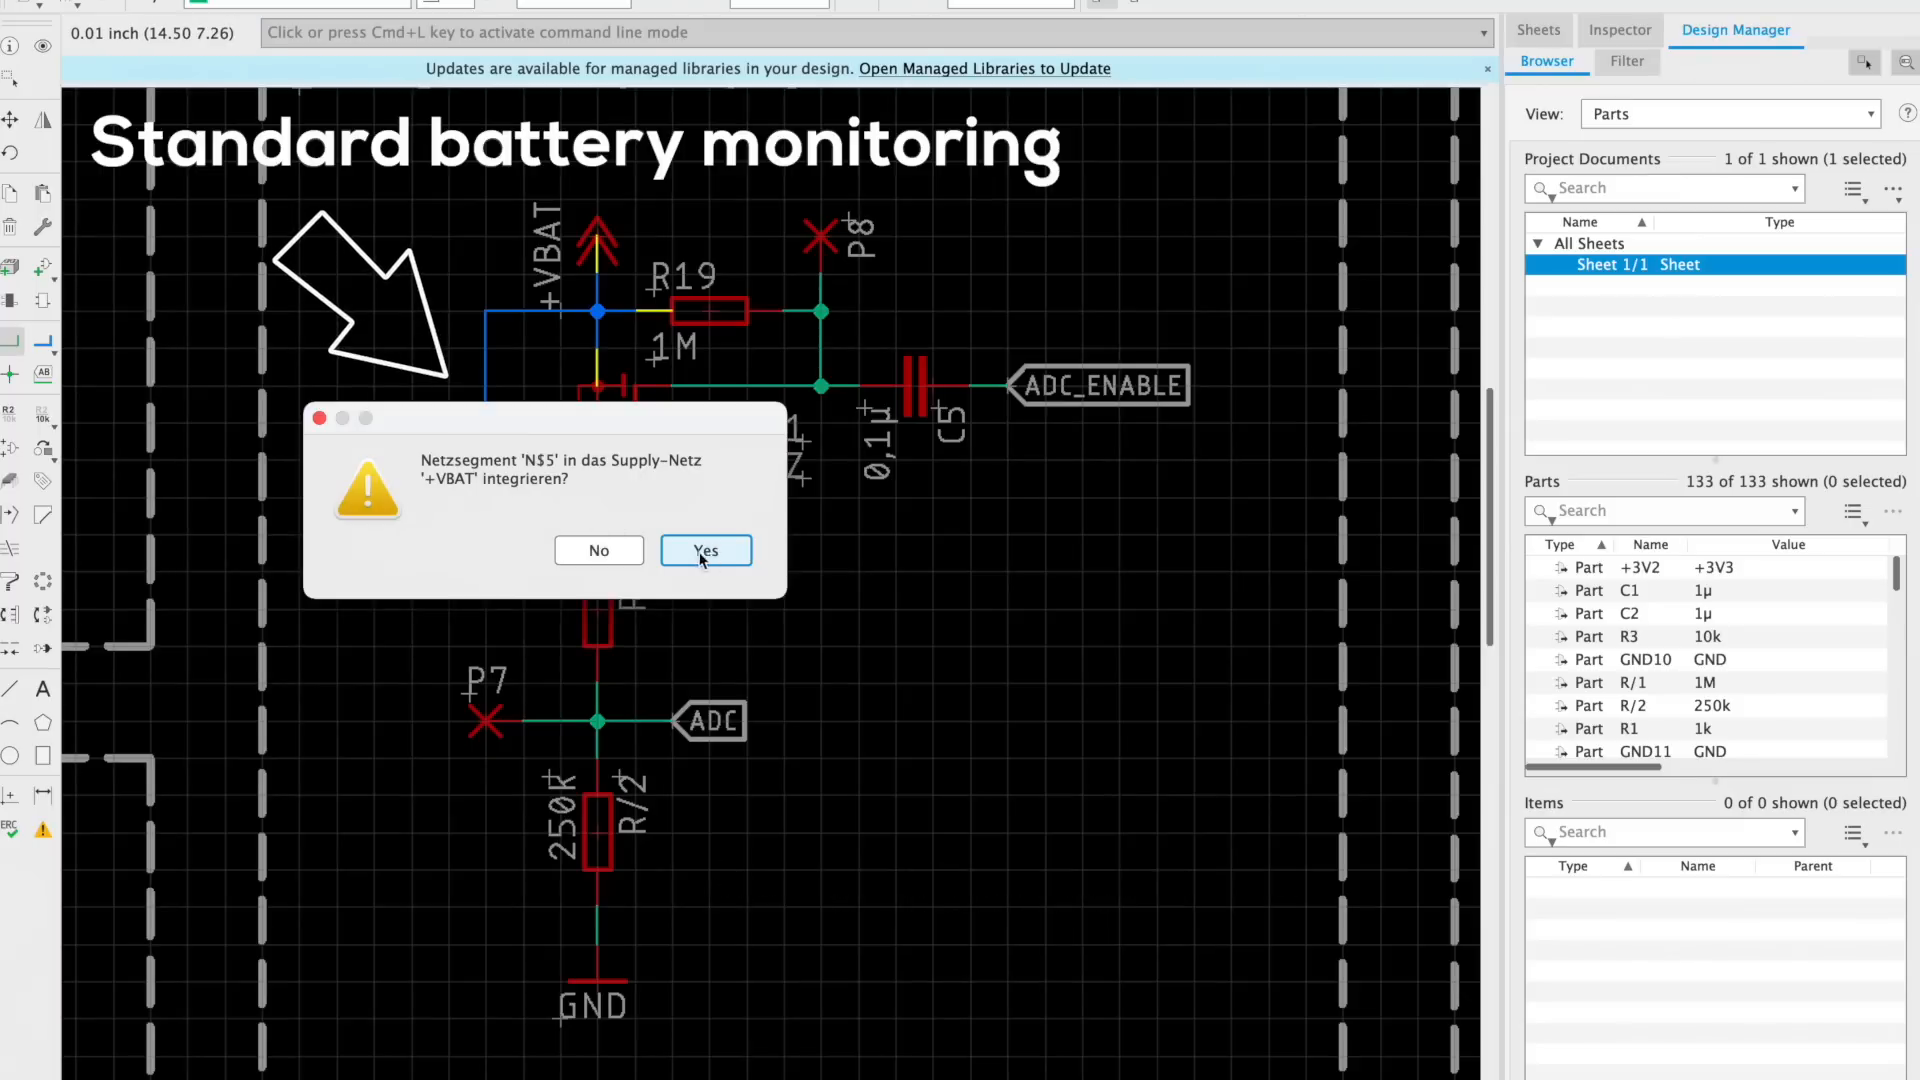
Confirm merging N$5 into +VBAT, then zoom out to the full battery-monitoring schematic
{"action": "left_click", "coordinate": [704, 550]}
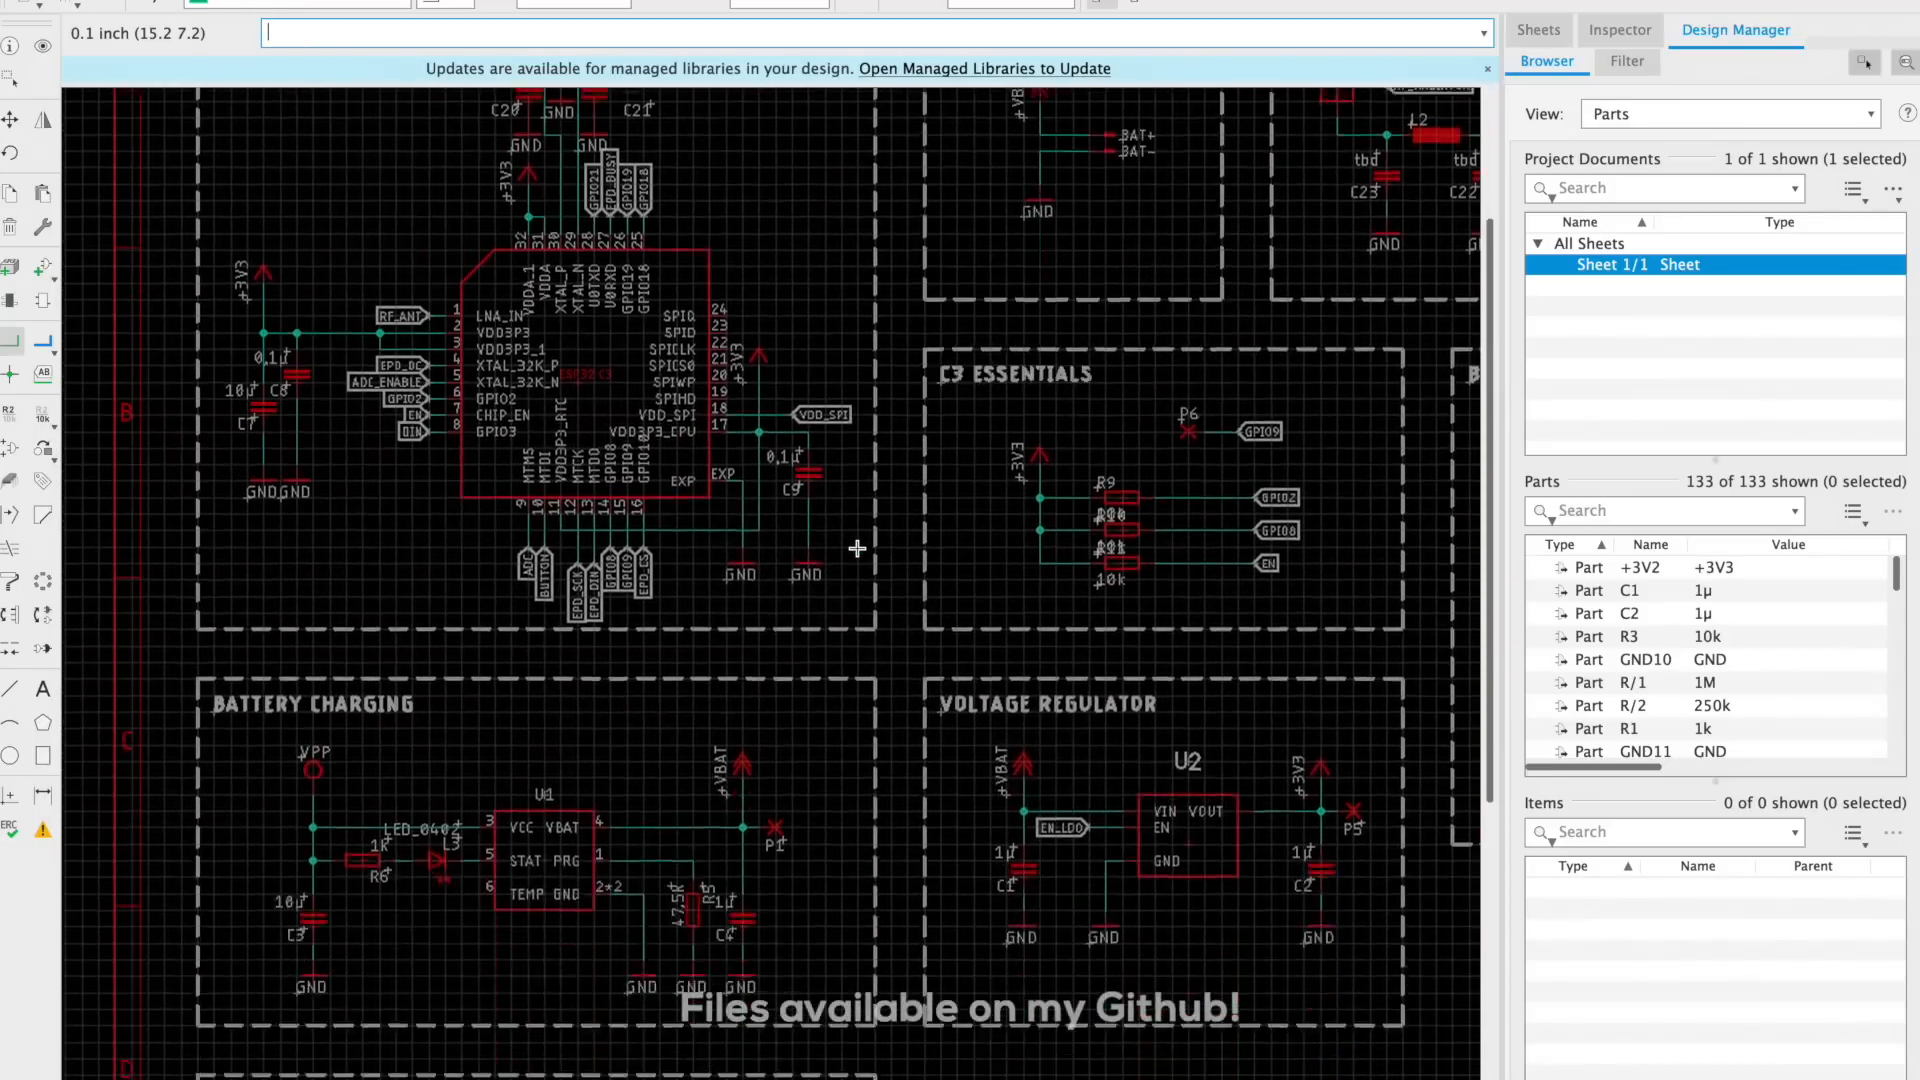
{"action": "scroll", "scroll_direction": "down", "scroll_amount": 3}
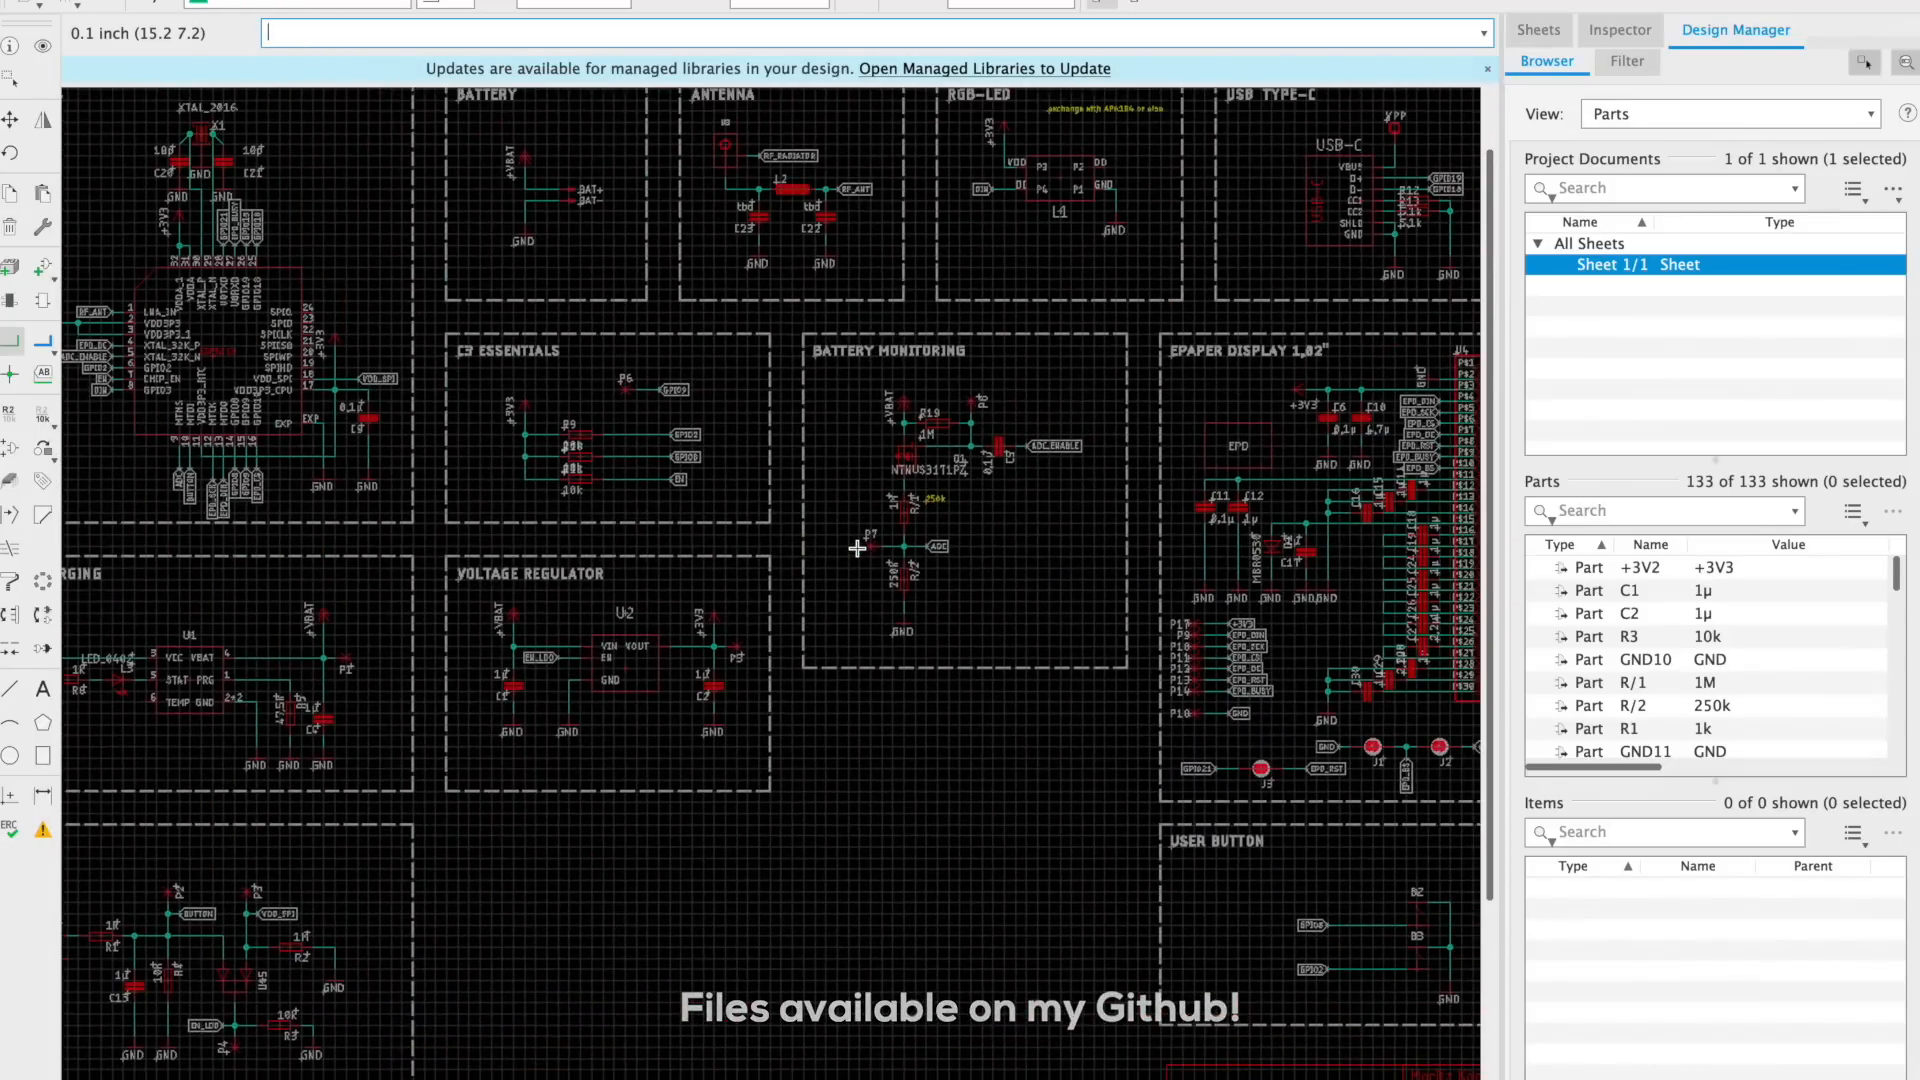